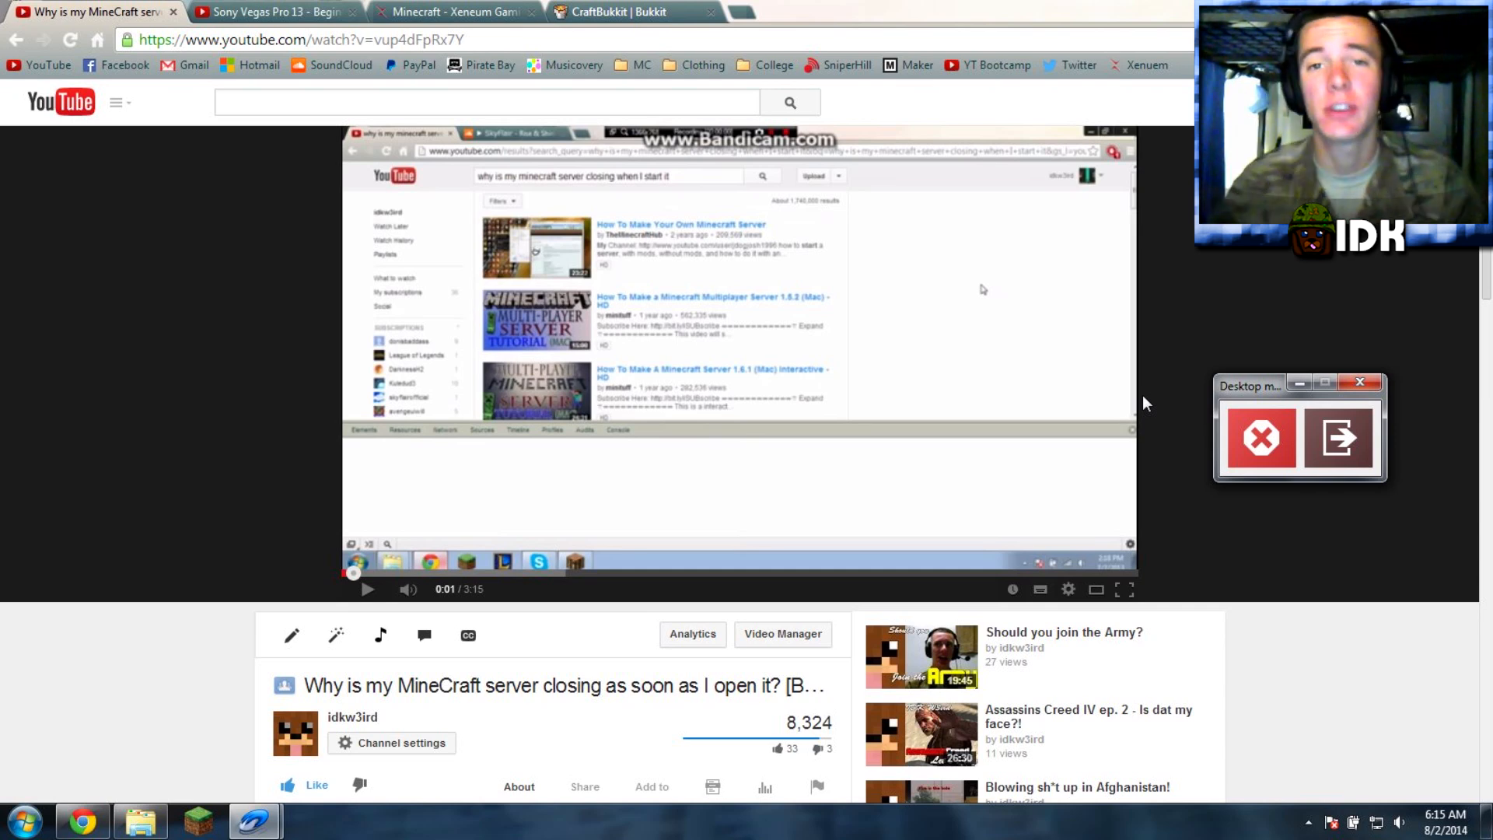
pyautogui.moveTo(551, 418)
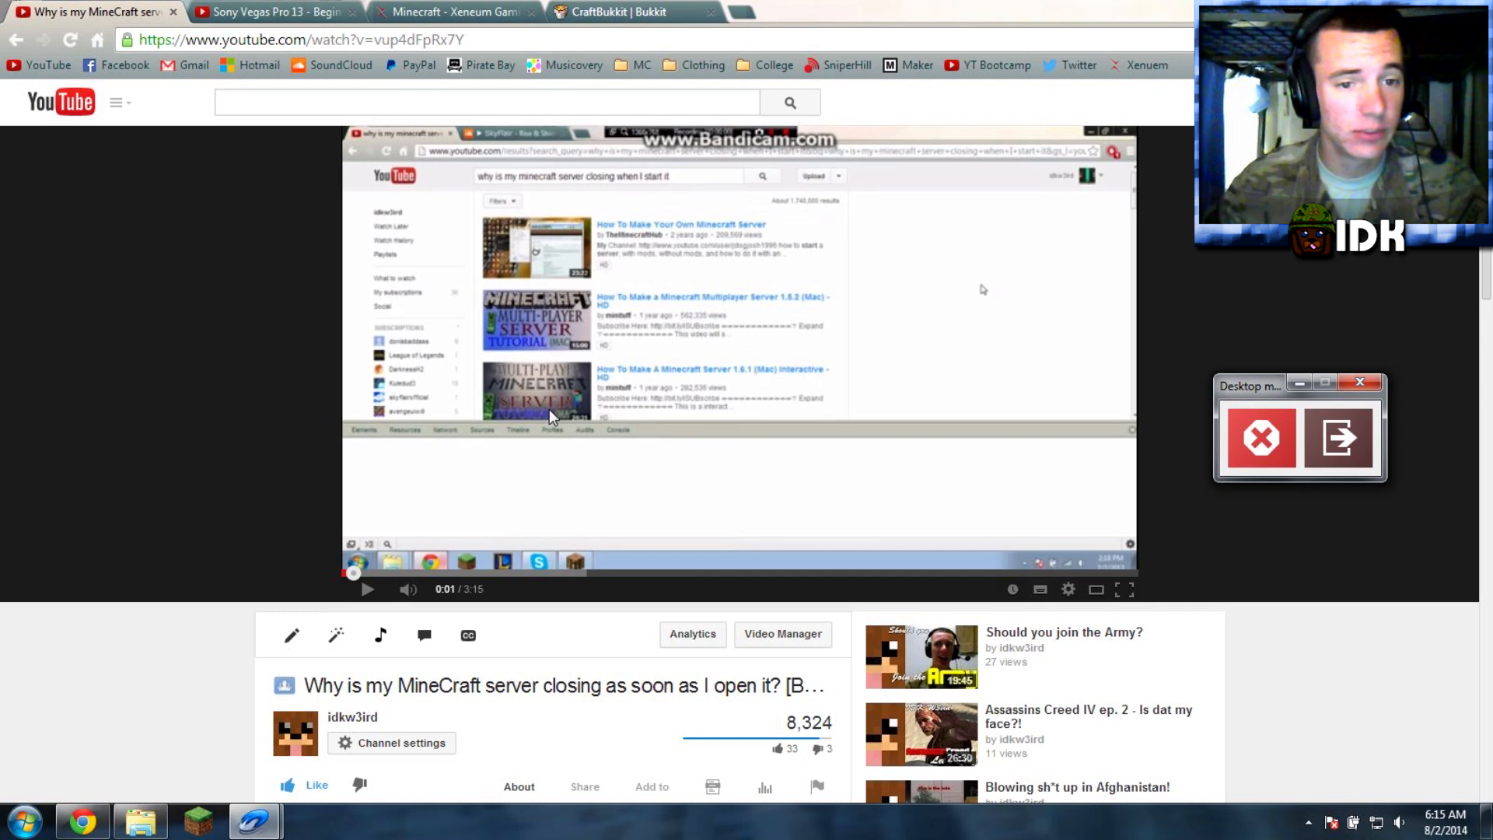
# - Play the YouTube video about the Minecraft server closing on startup
pyautogui.click(368, 588)
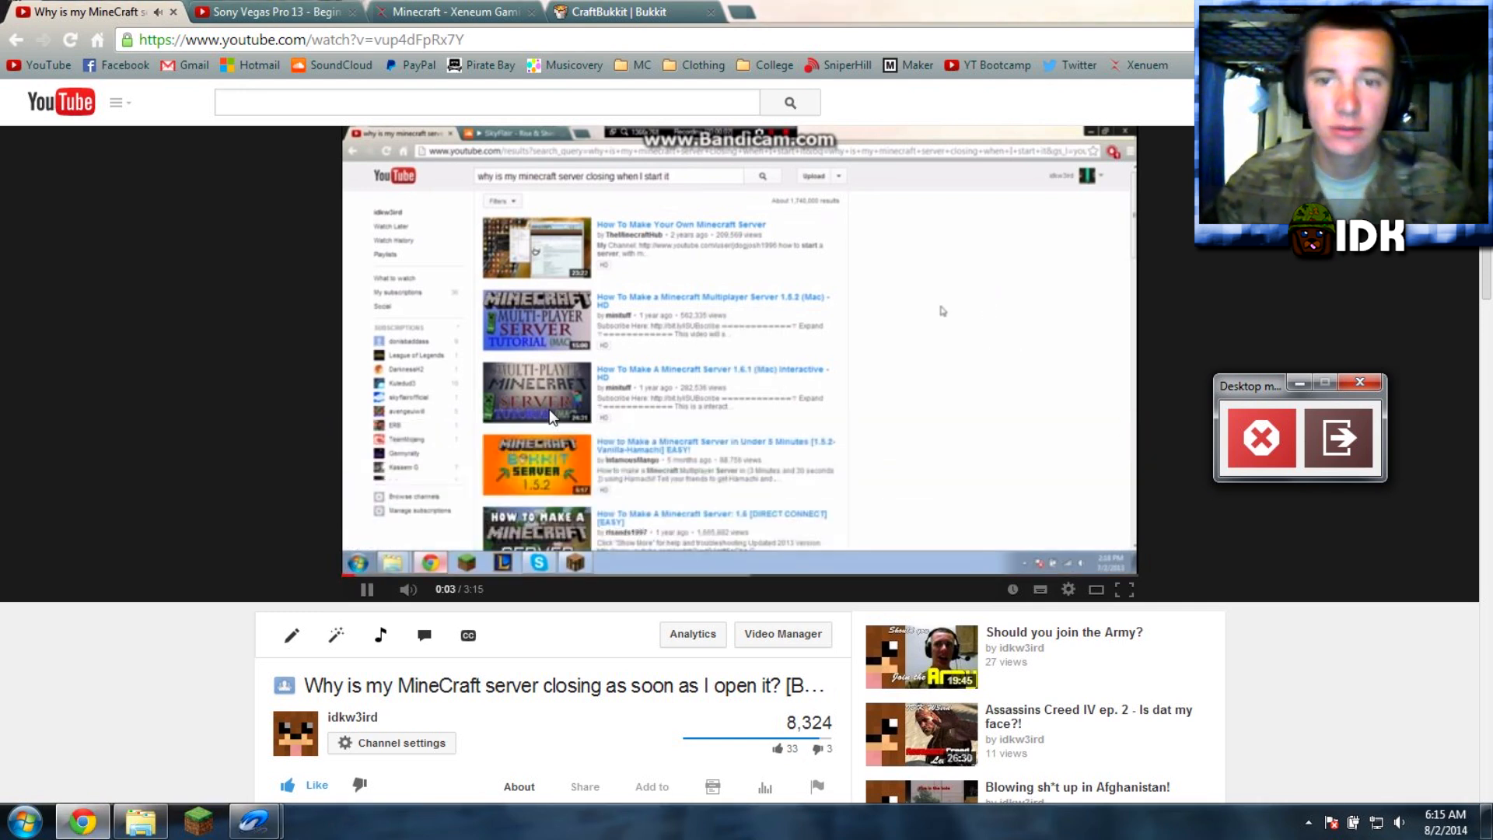
pyautogui.click(367, 588)
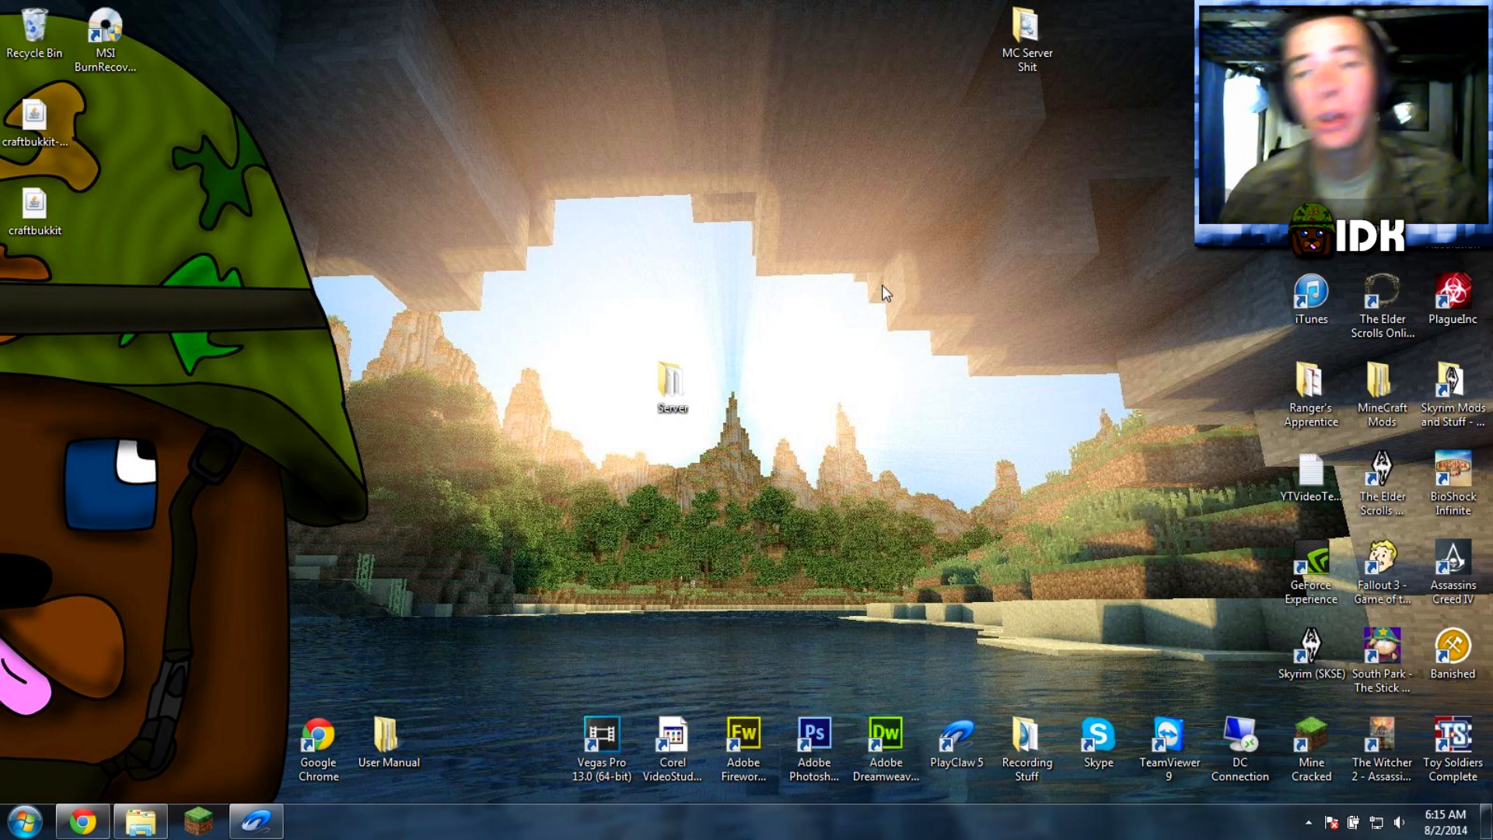
# - Run starter.bat from the Server folder and close the console after the EULA error
pyautogui.doubleClick(673, 385)
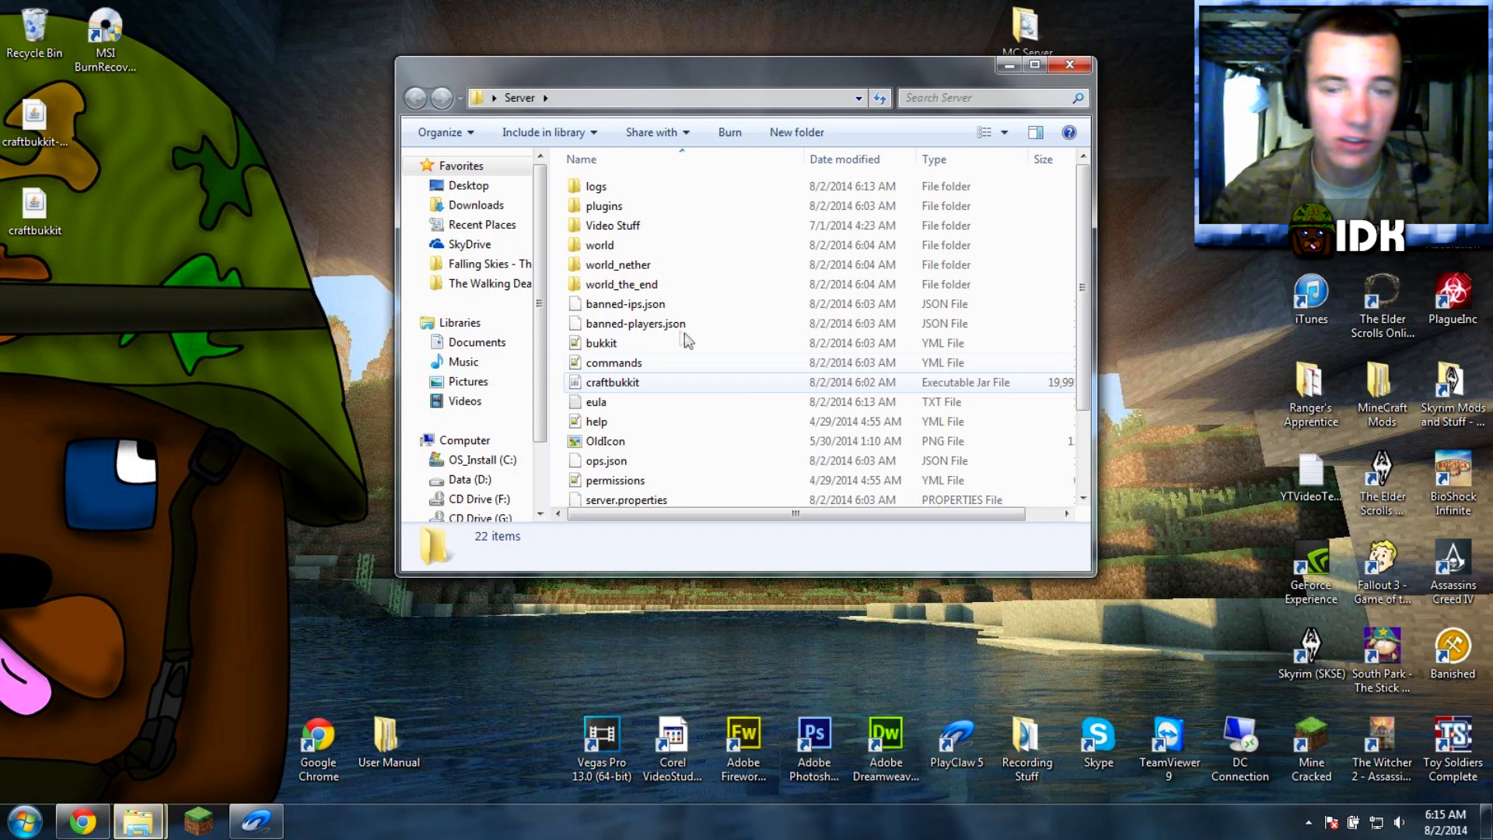
pyautogui.scroll(-3)
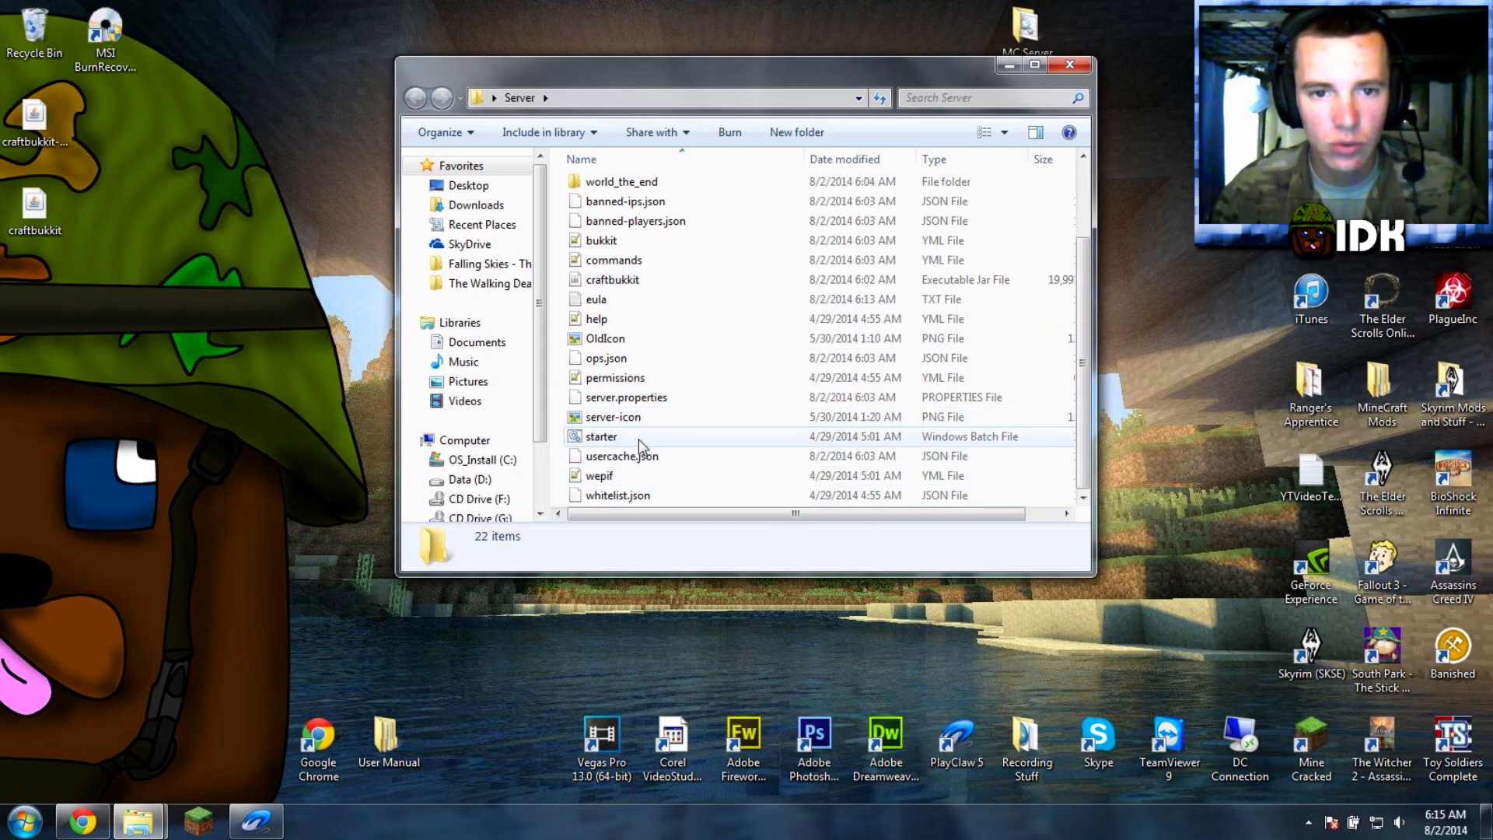
pyautogui.doubleClick(600, 435)
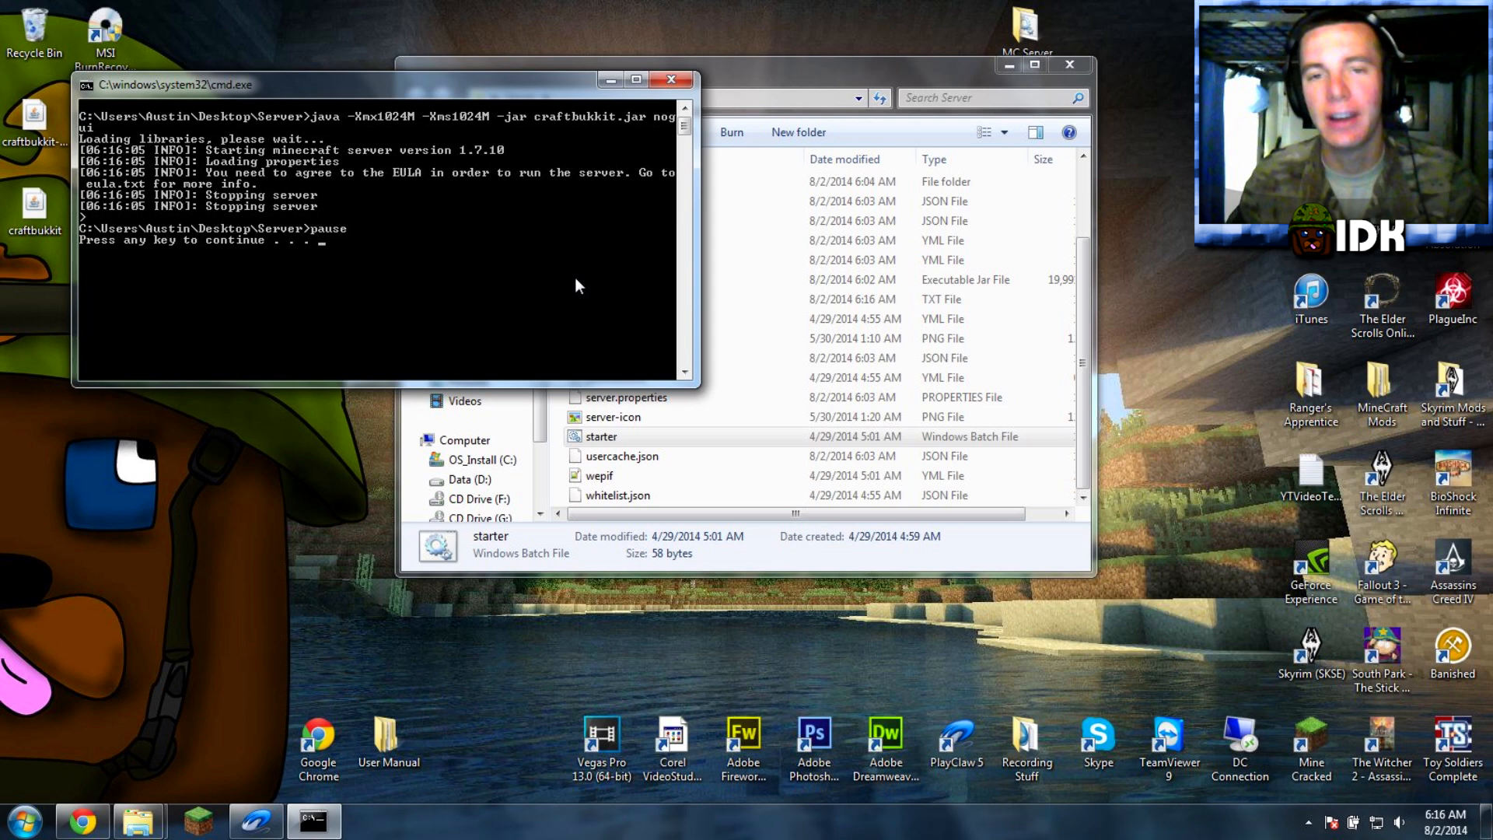
pyautogui.moveTo(429, 202)
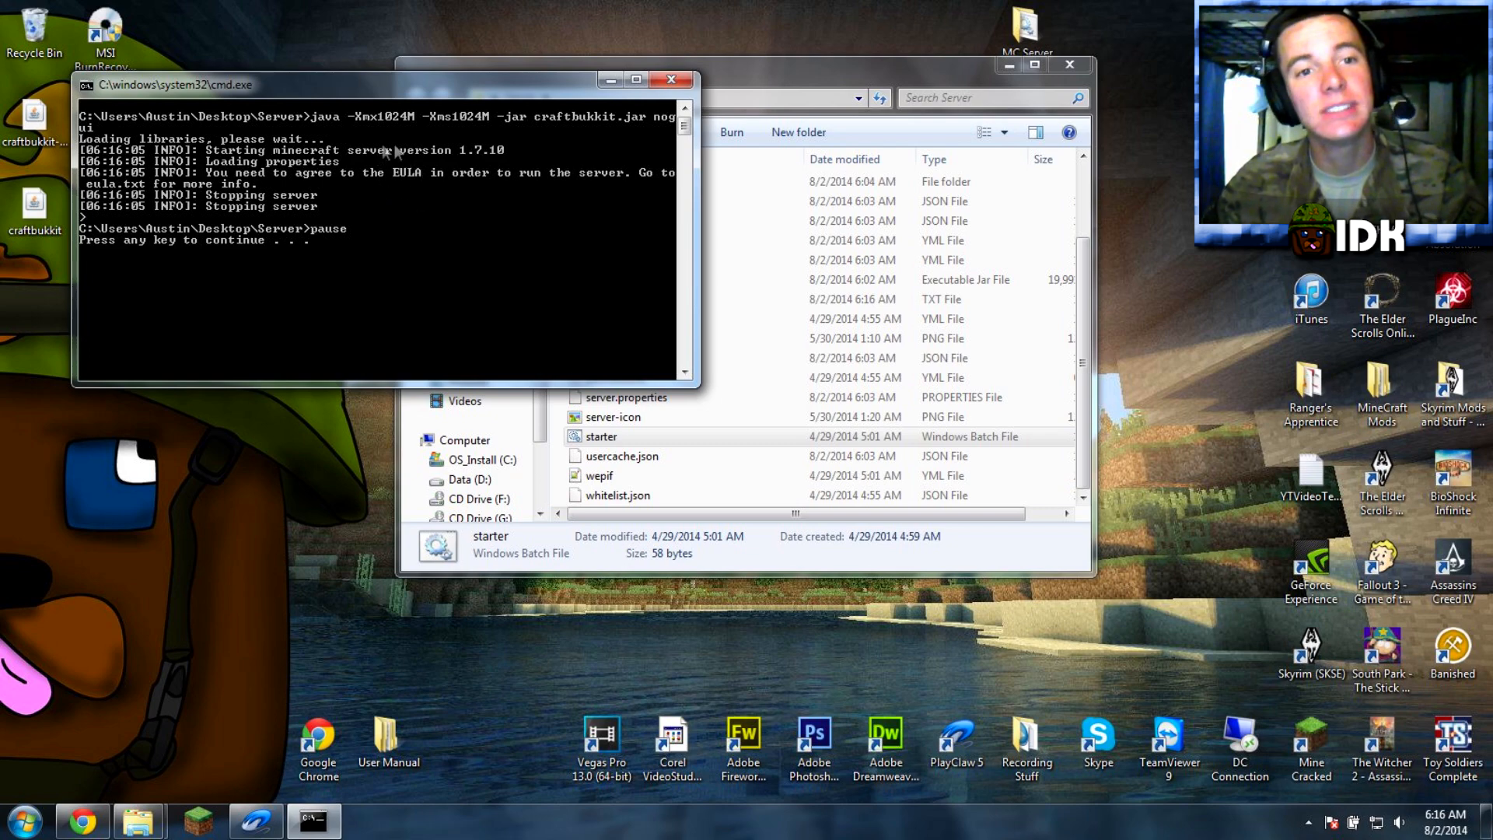
pyautogui.click(672, 79)
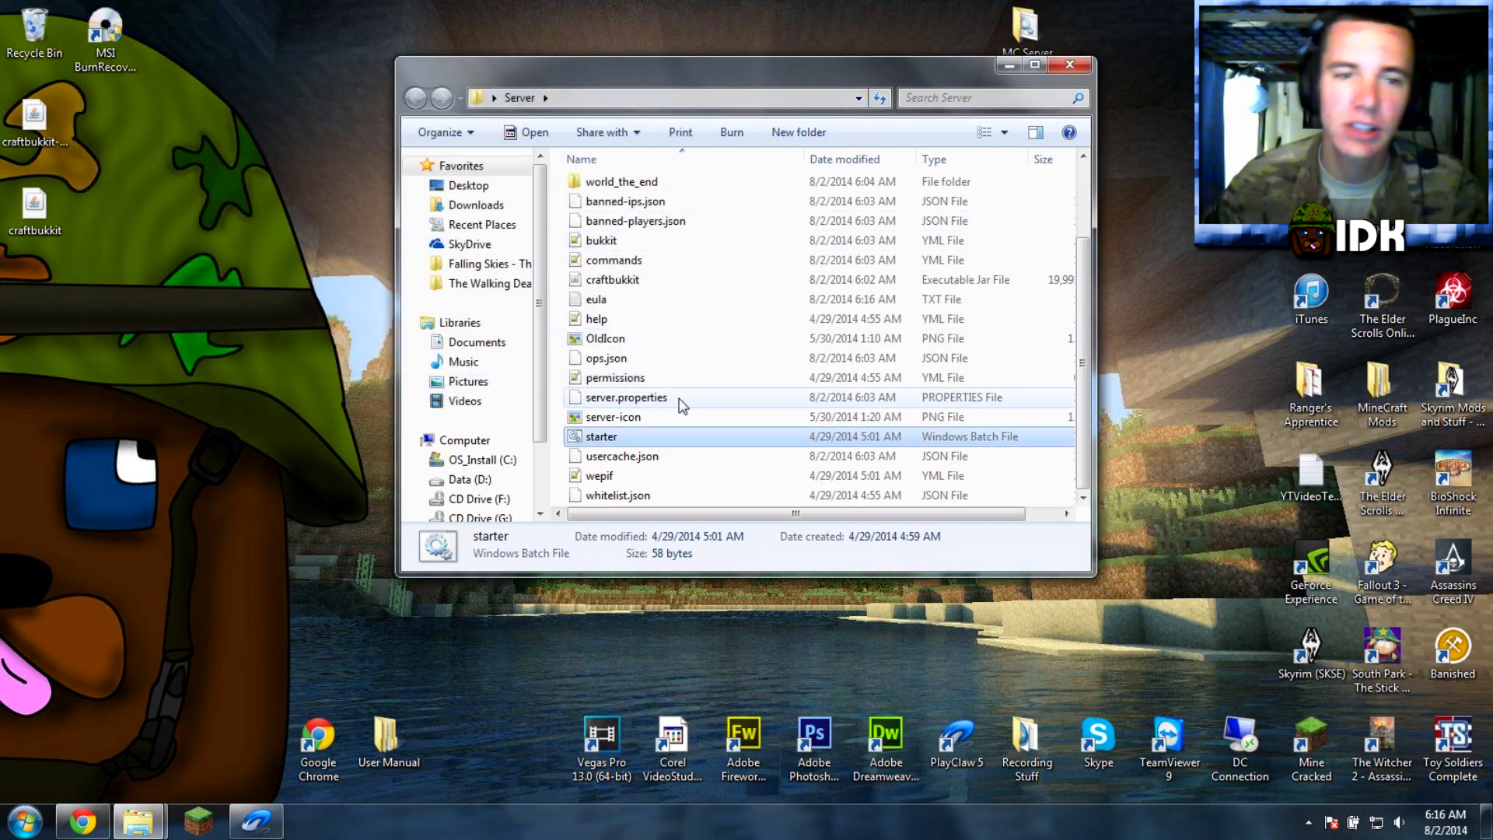
pyautogui.moveTo(652, 307)
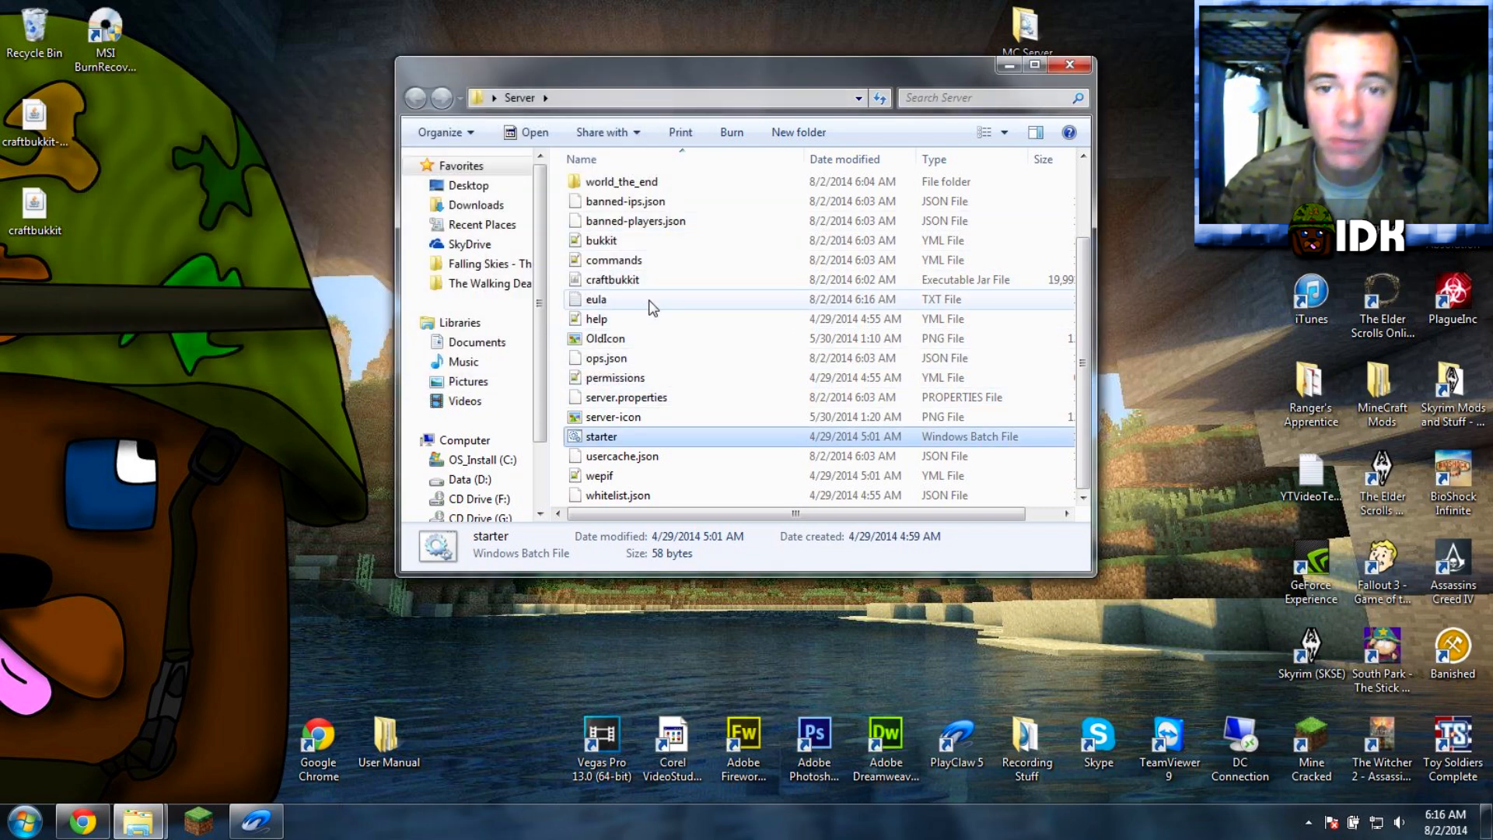
# - Open eula.txt in Notepad++ showing eula=false
pyautogui.click(596, 299)
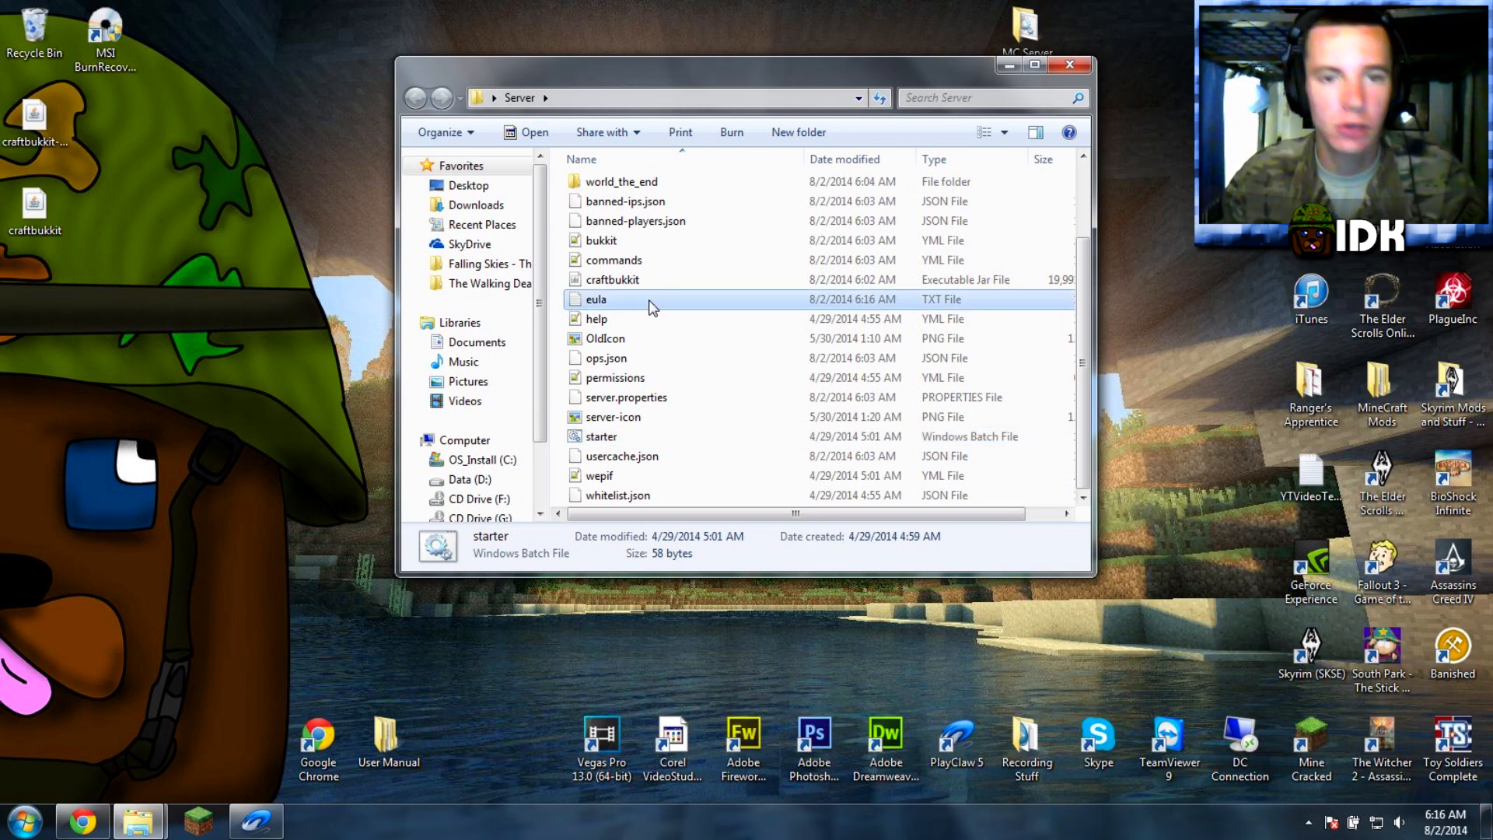
pyautogui.doubleClick(596, 299)
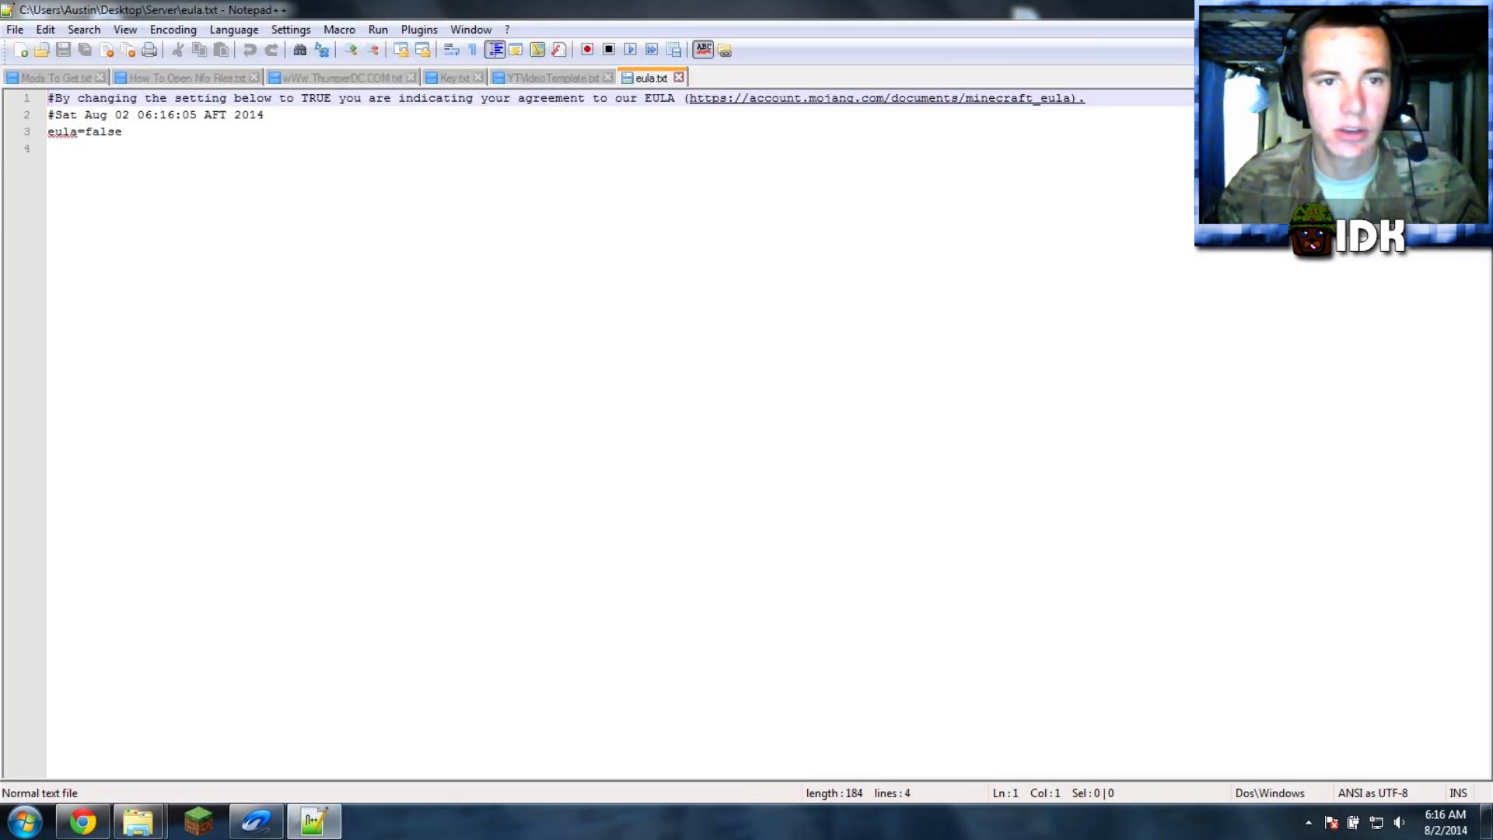
# - Change the eula value on line 3 from false to true
pyautogui.doubleClick(101, 130)
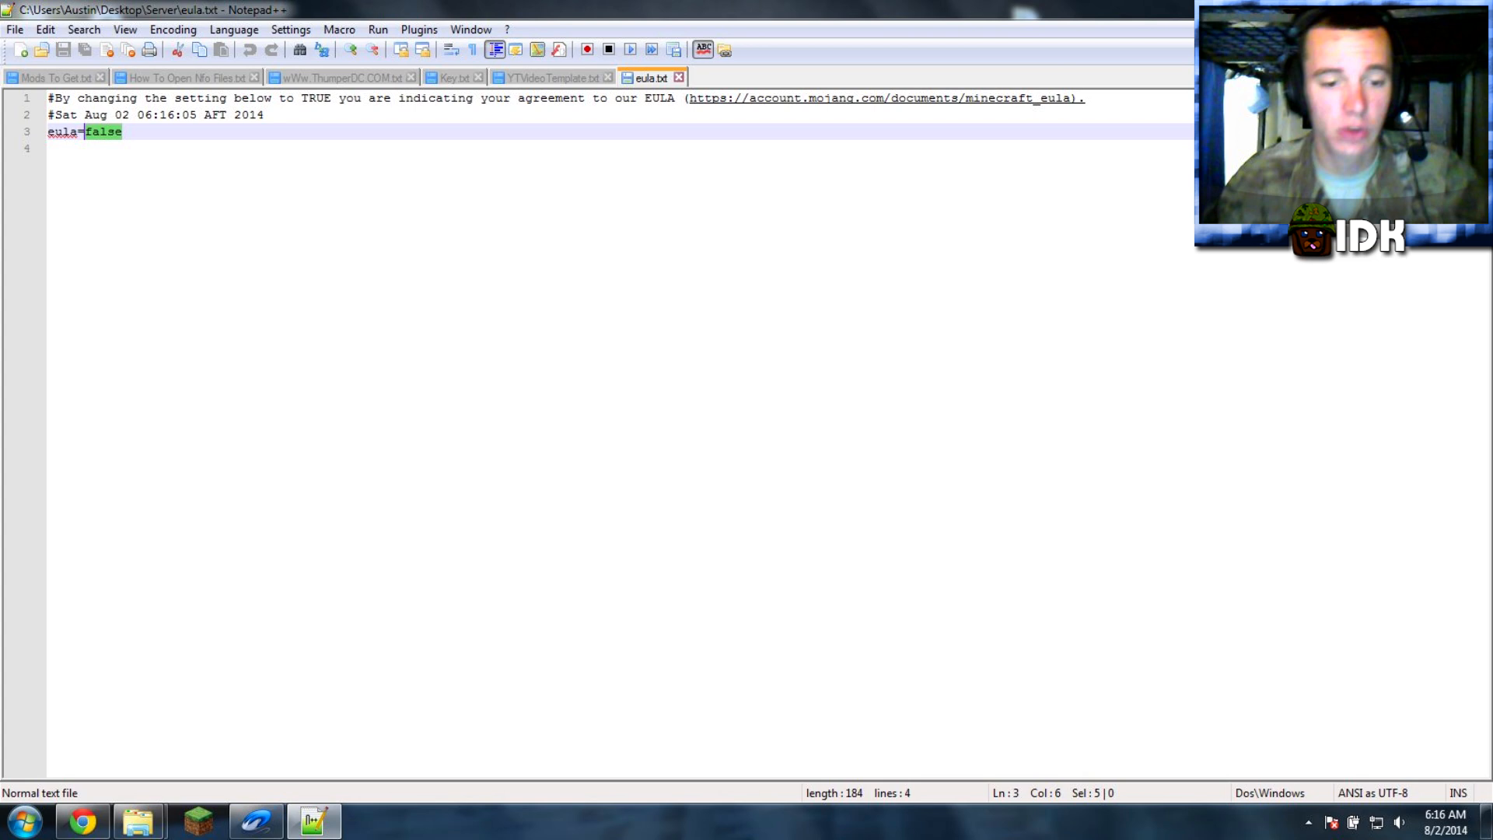
pyautogui.write('true')
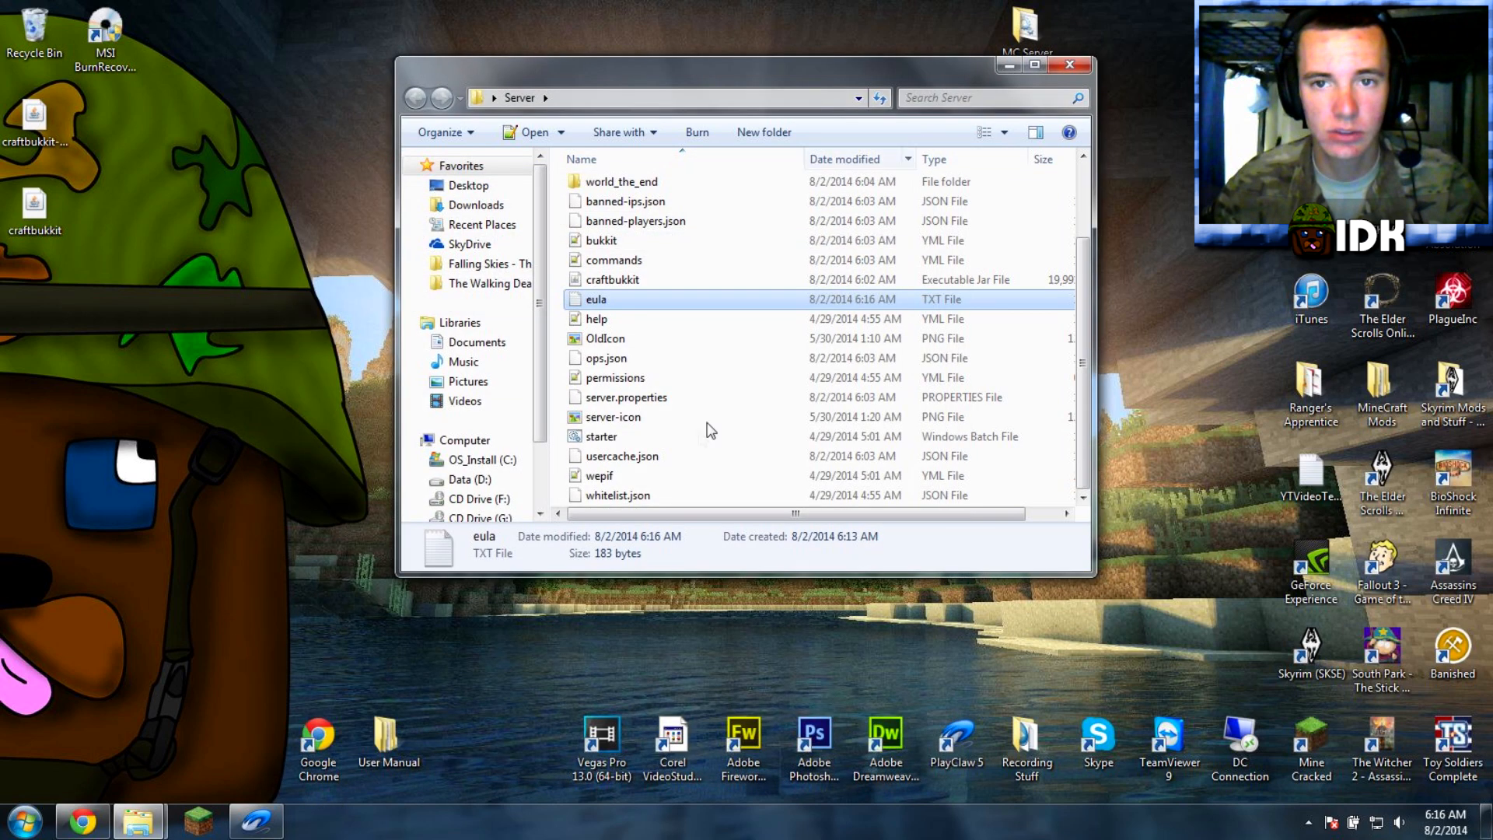
pyautogui.moveTo(668, 441)
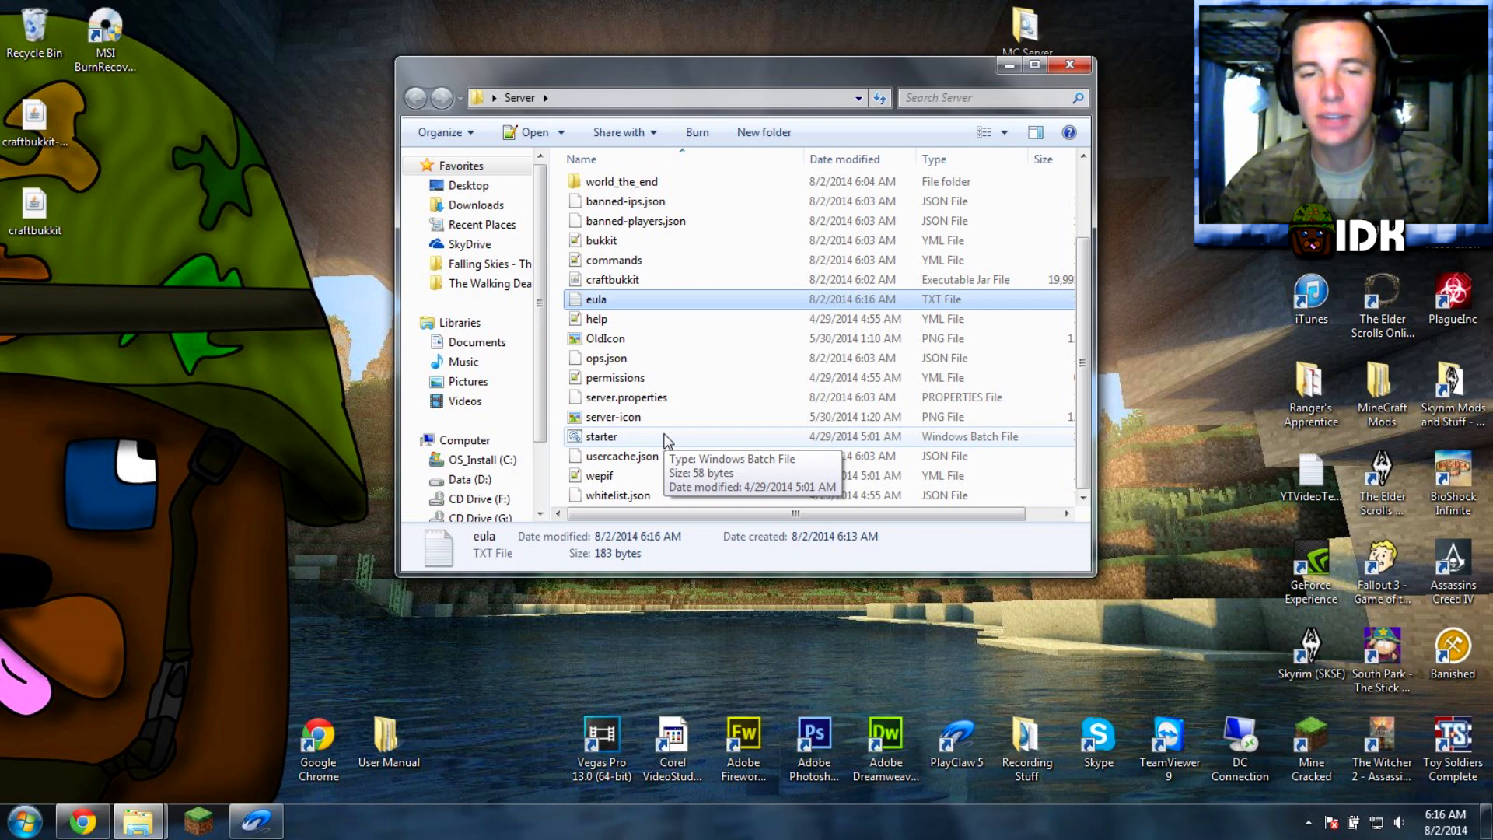
# - Run starter.bat again so the CraftBukkit server loads its plugins and reports Done
pyautogui.doubleClick(601, 435)
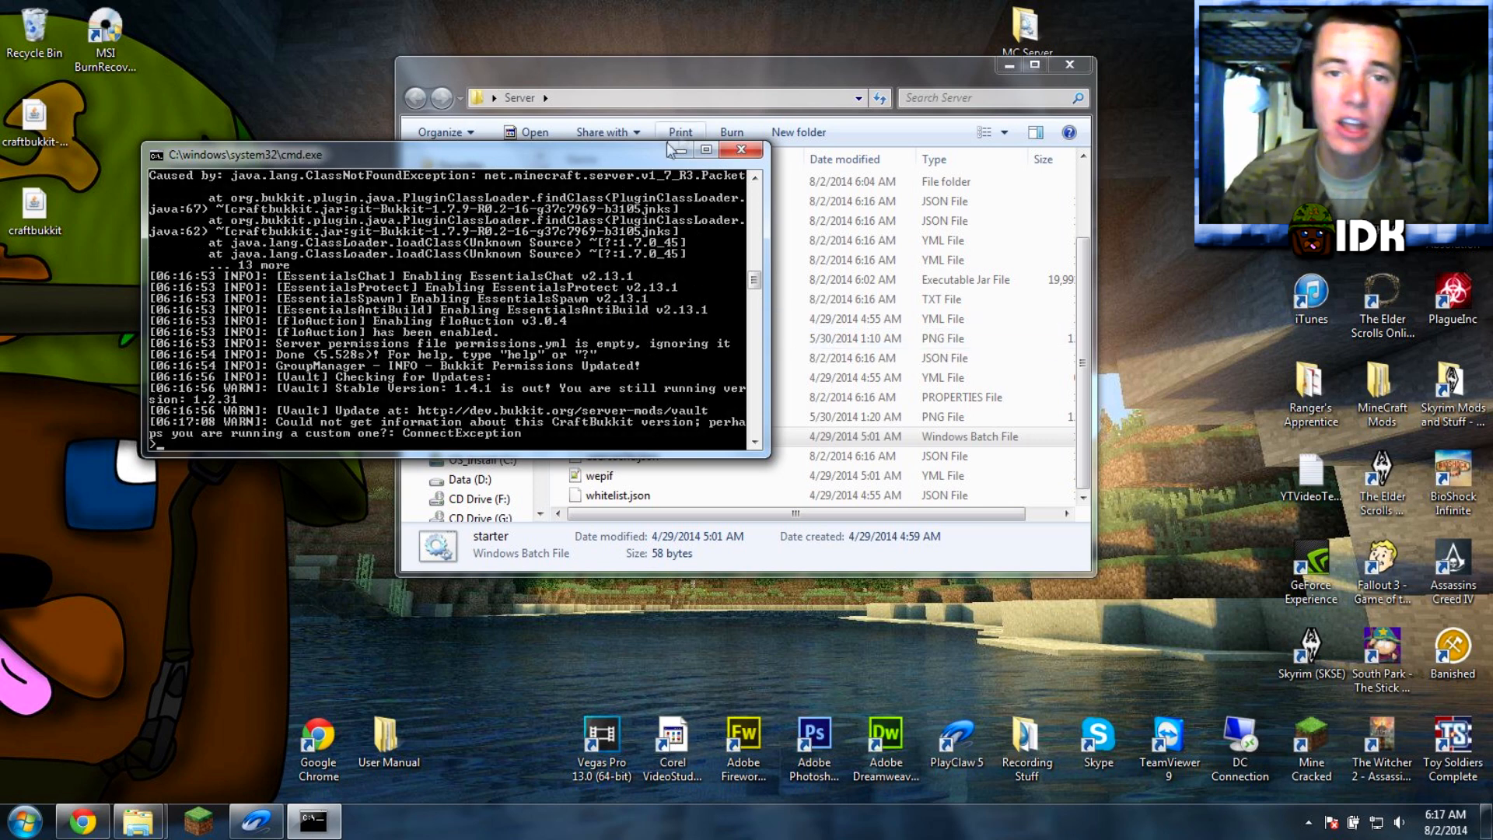
pyautogui.moveTo(686, 328)
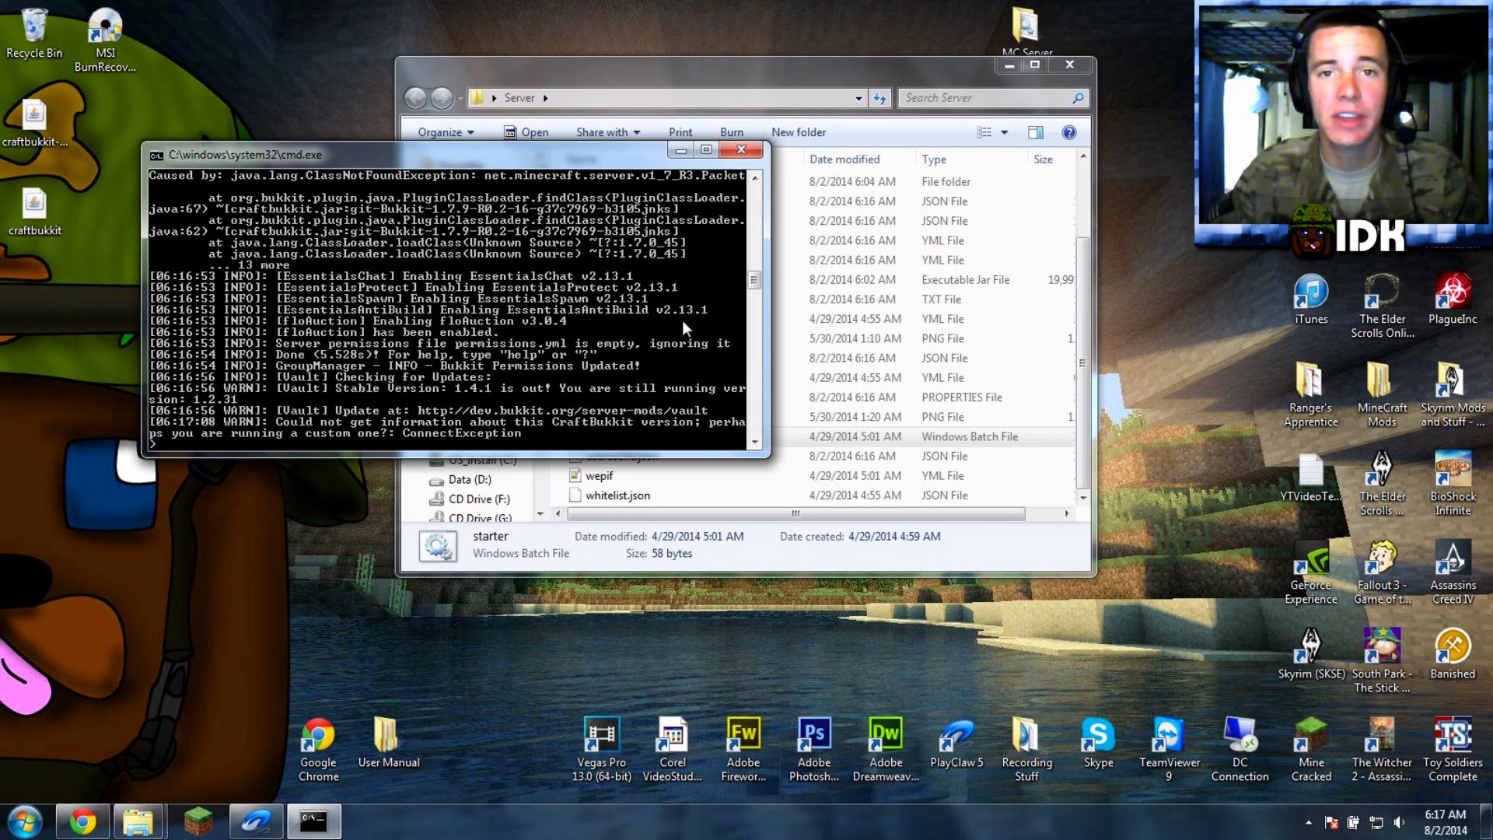